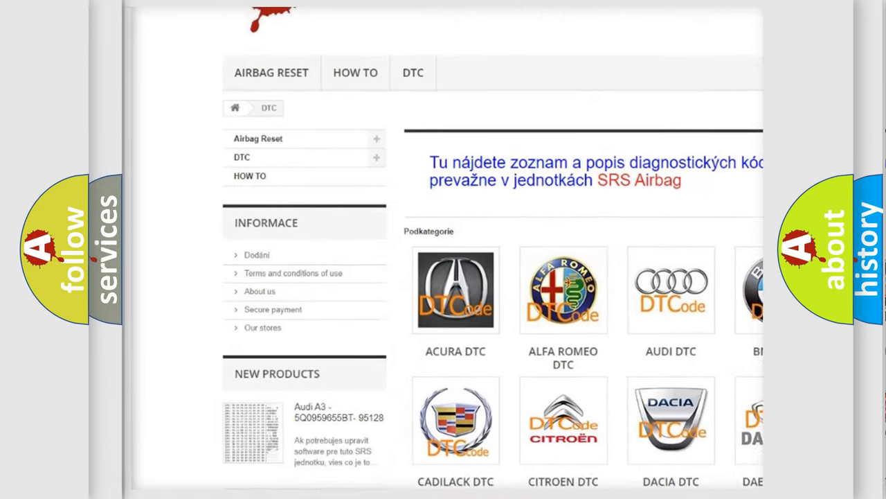
Scroll past the car-brand logos down to the B-series trouble code list
scroll(down, 3)
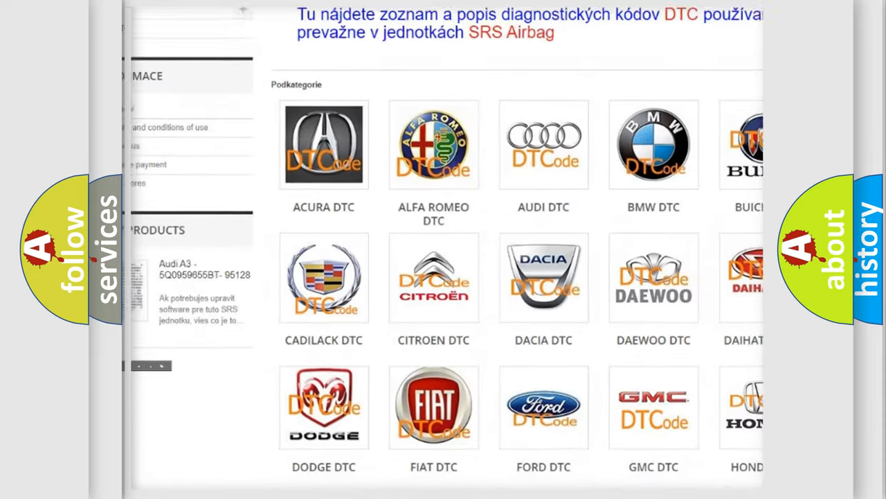
scroll(down, 3)
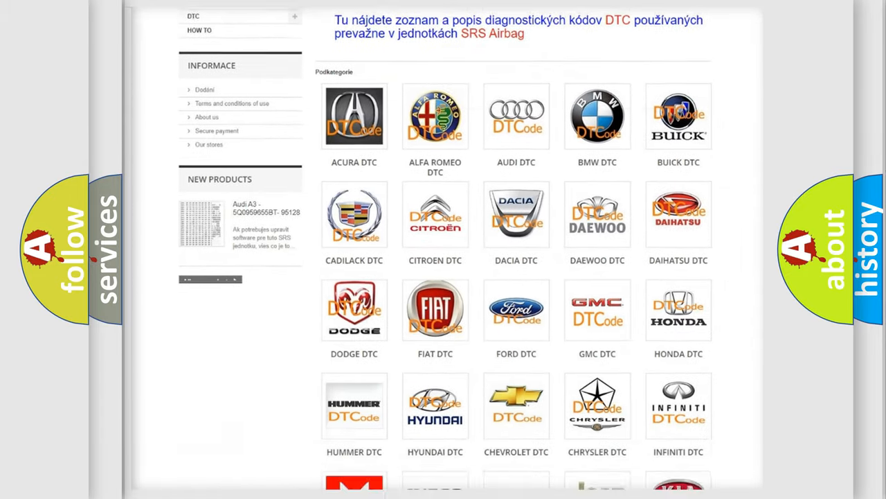
scroll(down, 3)
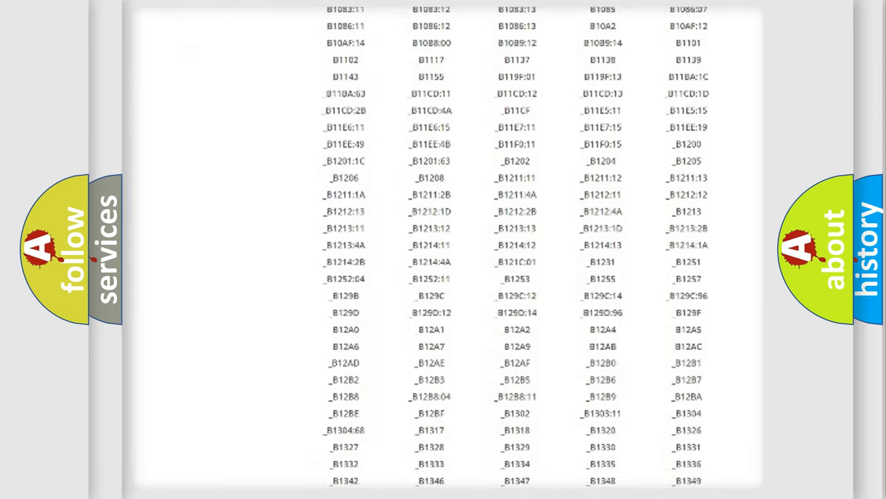
scroll(down, 3)
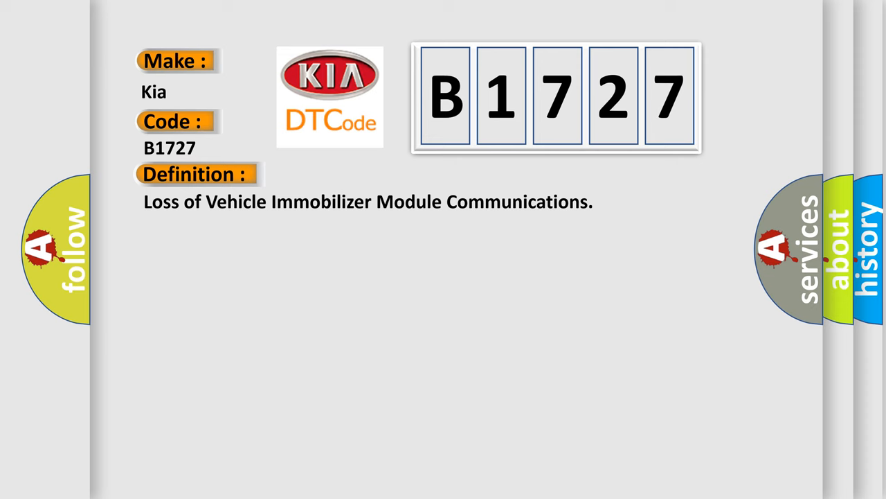
Advance the slide to reveal the B1727 description about lost VIM communication
click(361, 174)
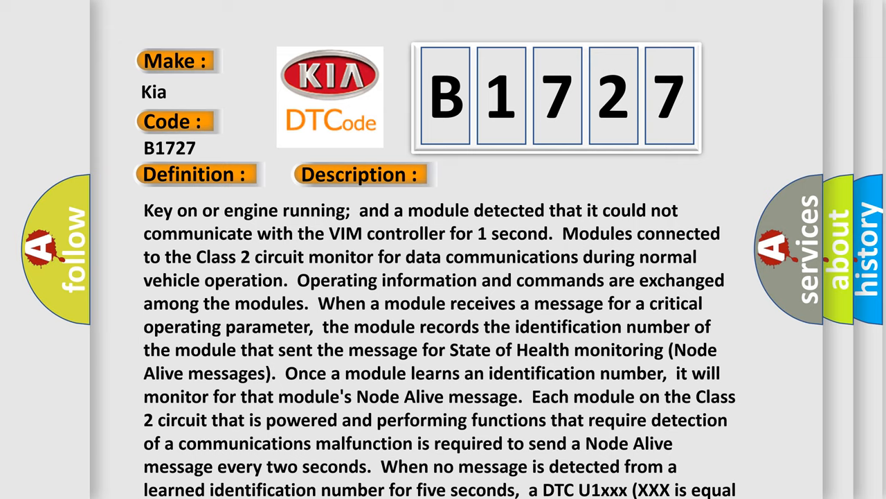
Reveal the Cause section advising checks of VIM power, ground and Class 2 circuits
click(507, 174)
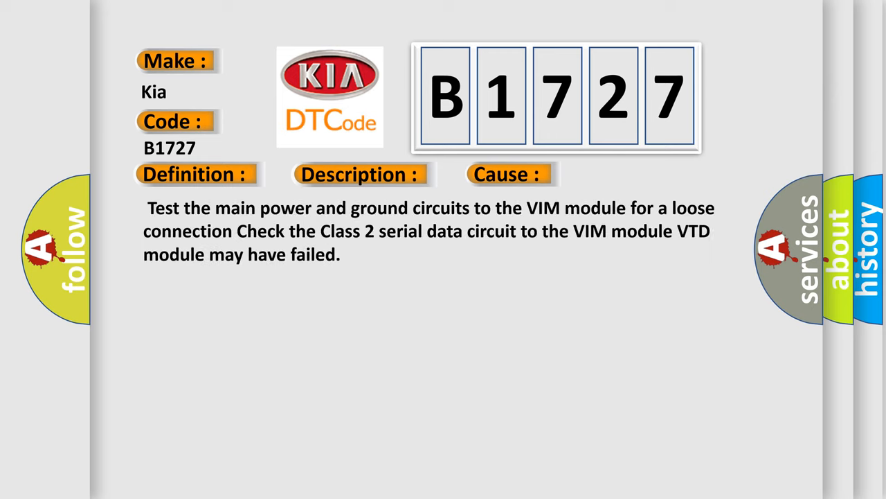